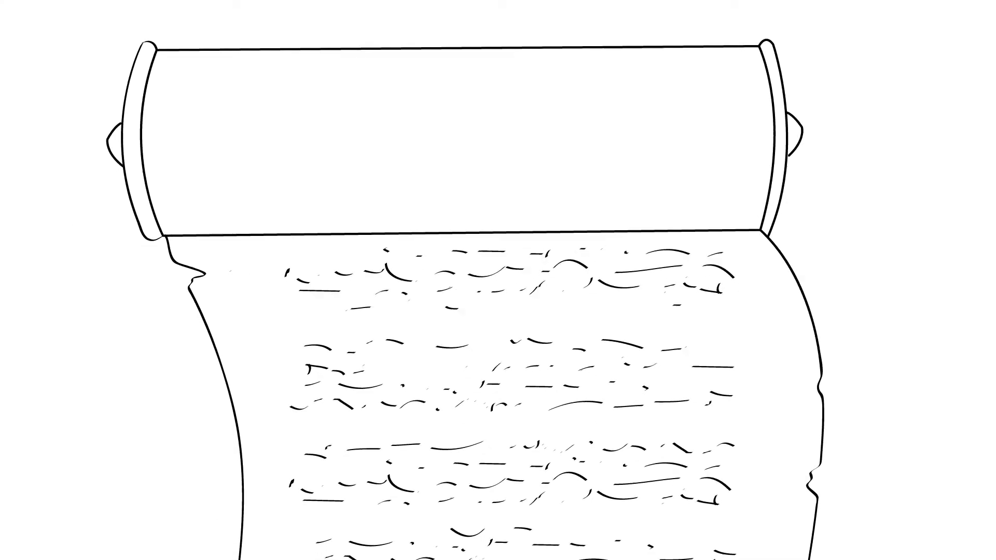
{"action": "scroll", "scroll_direction": "down", "scroll_amount": 3}
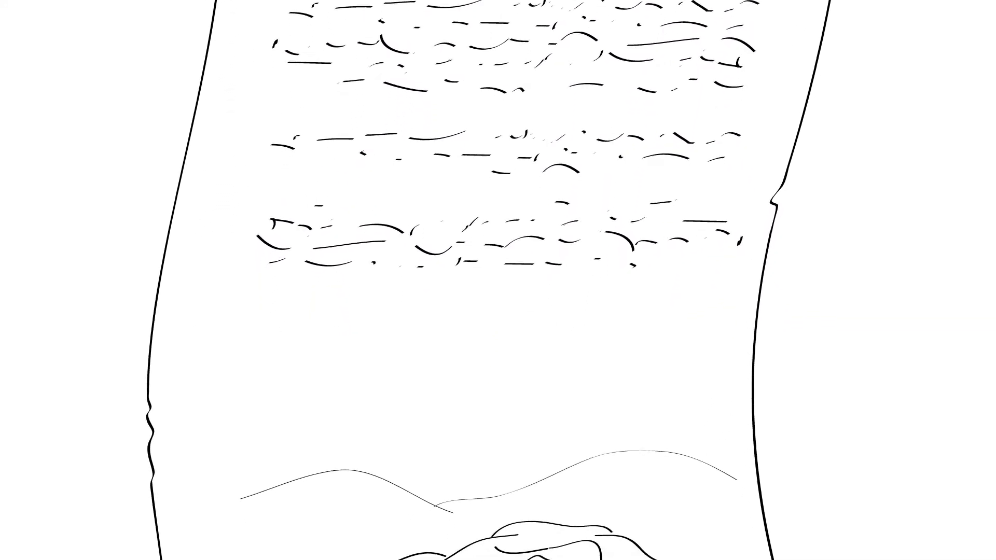
{"action": "scroll", "scroll_direction": "down", "scroll_amount": 3}
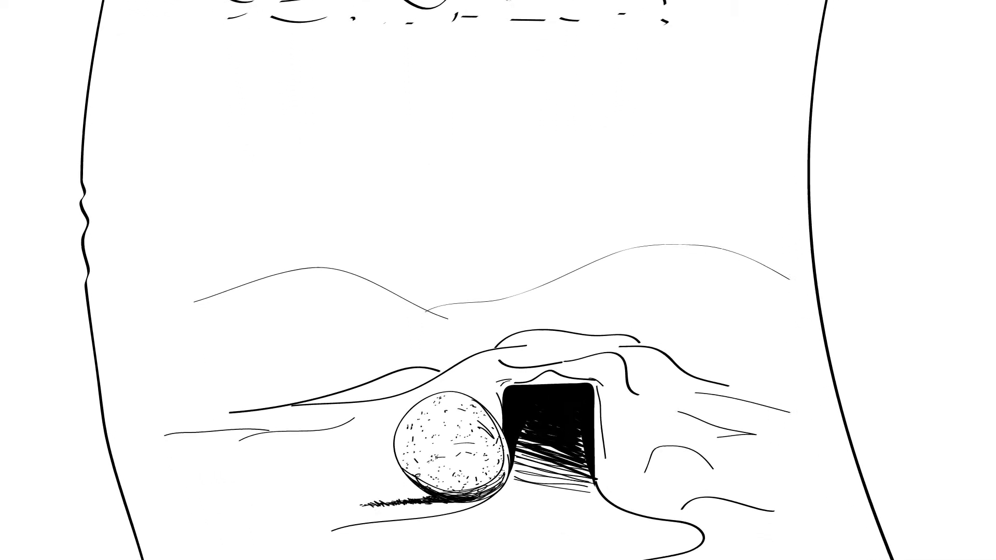
{"action": "scroll", "scroll_direction": "down", "scroll_amount": 3}
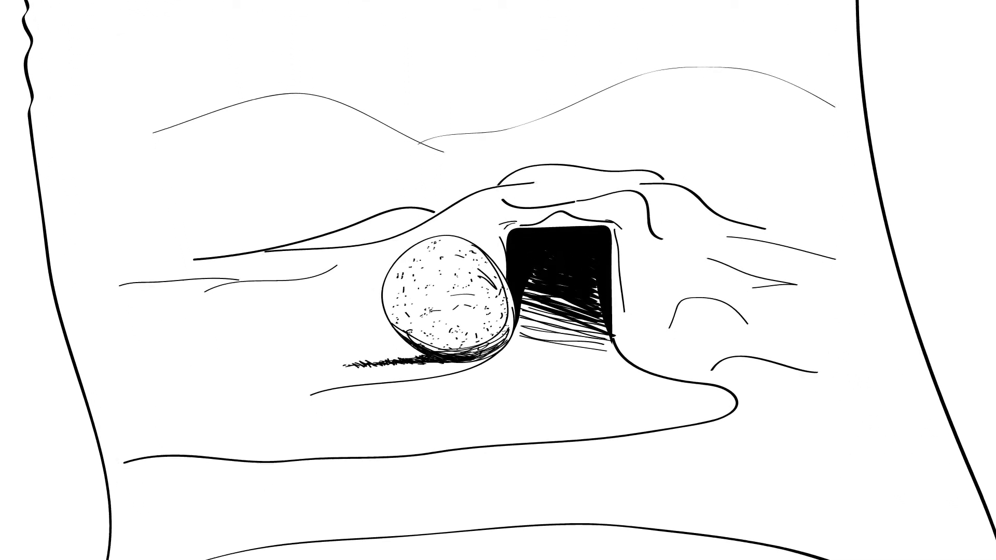